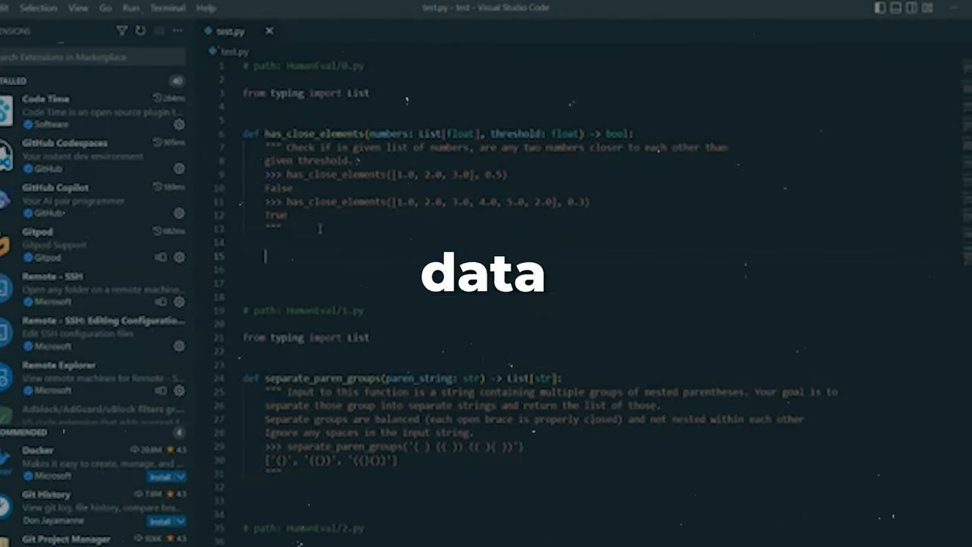
Scroll past the Code Llama demo and follow the link to the Introducing Llama 2 page
scroll(down, 3)
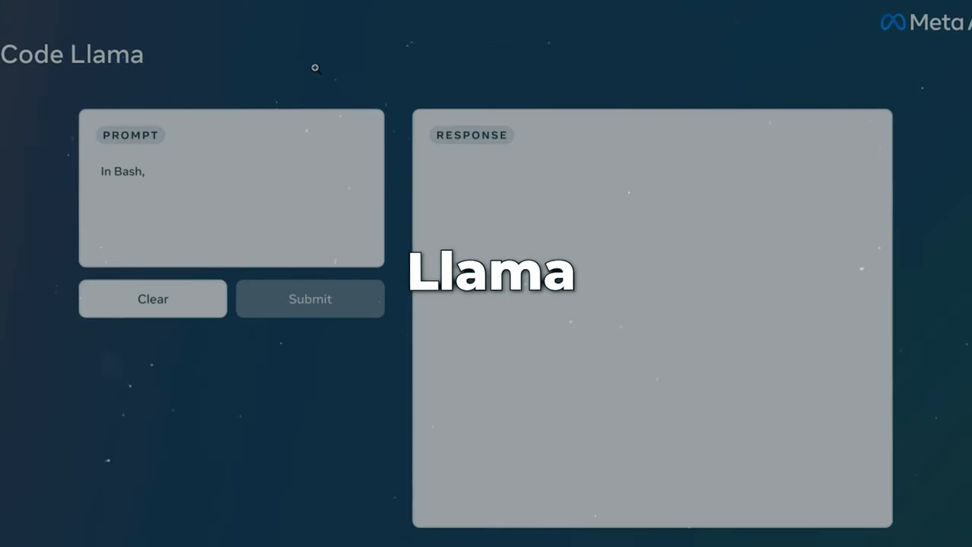
click(310, 298)
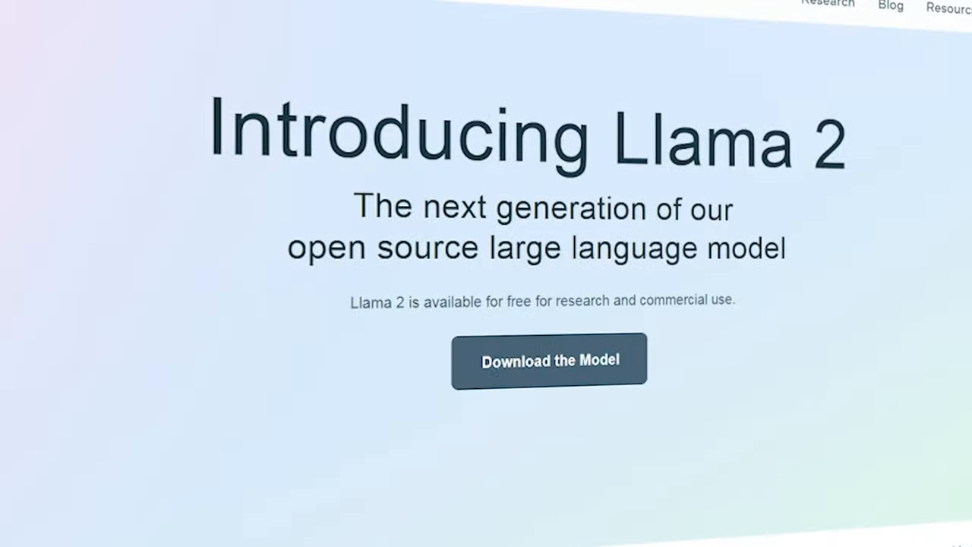
Scroll the Code Llama post through the Bash demo answer and Takeaways, then reach the OpenAI timeline
scroll(down, 3)
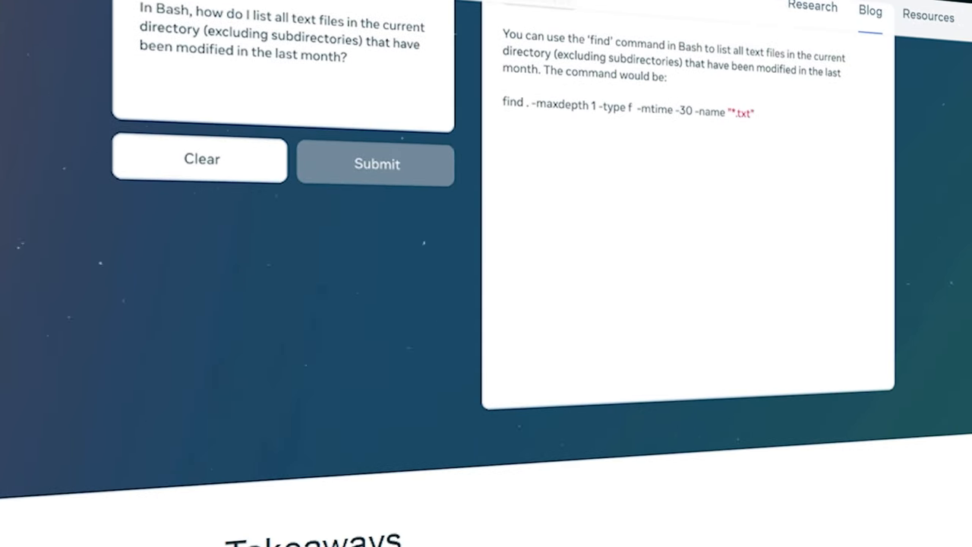
scroll(down, 3)
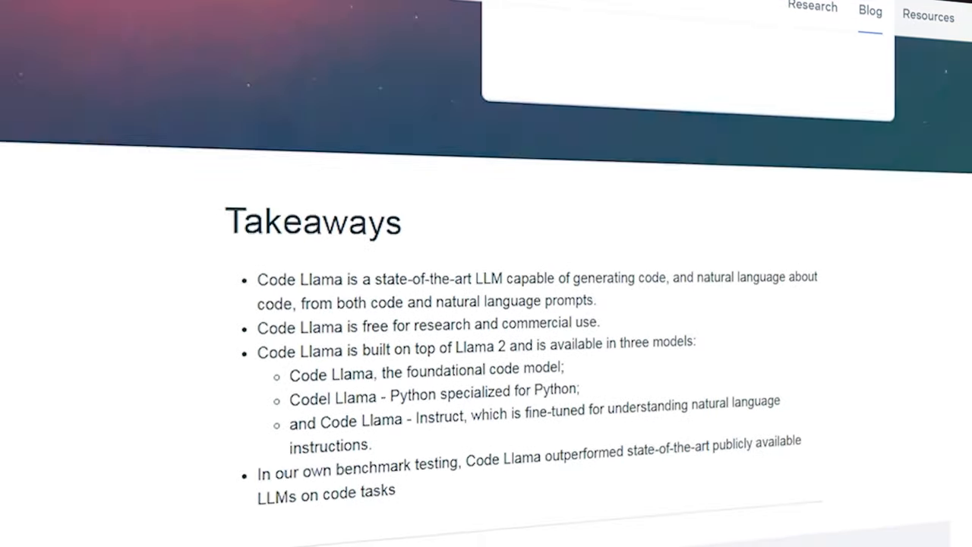
scroll(up, 3)
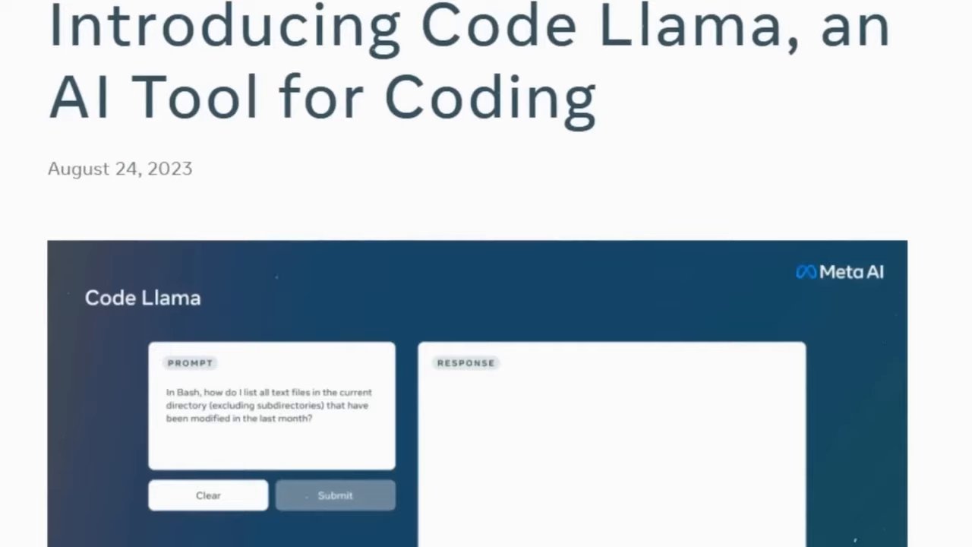
scroll(down, 3)
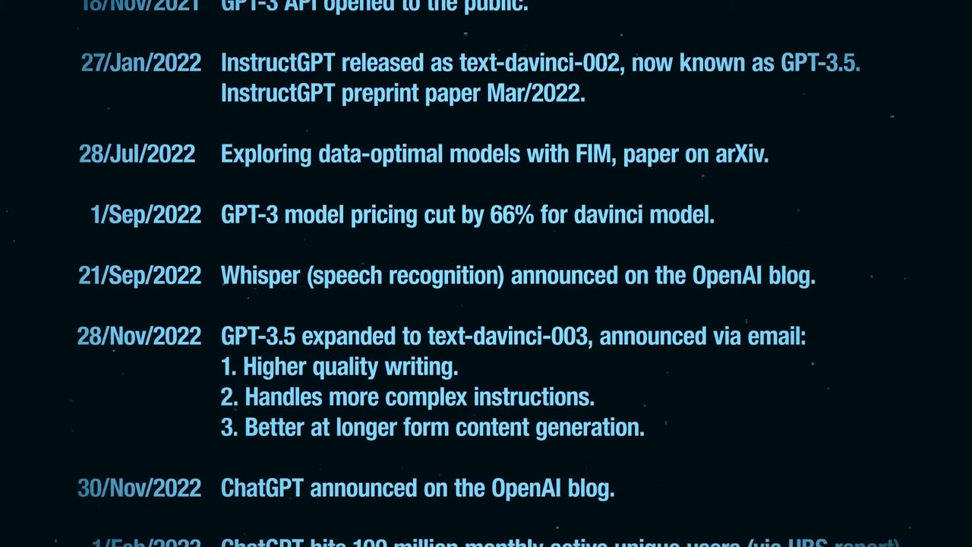
Scroll the OpenAI milestone timeline before returning to the Code Llama Takeaways section
scroll(down, 3)
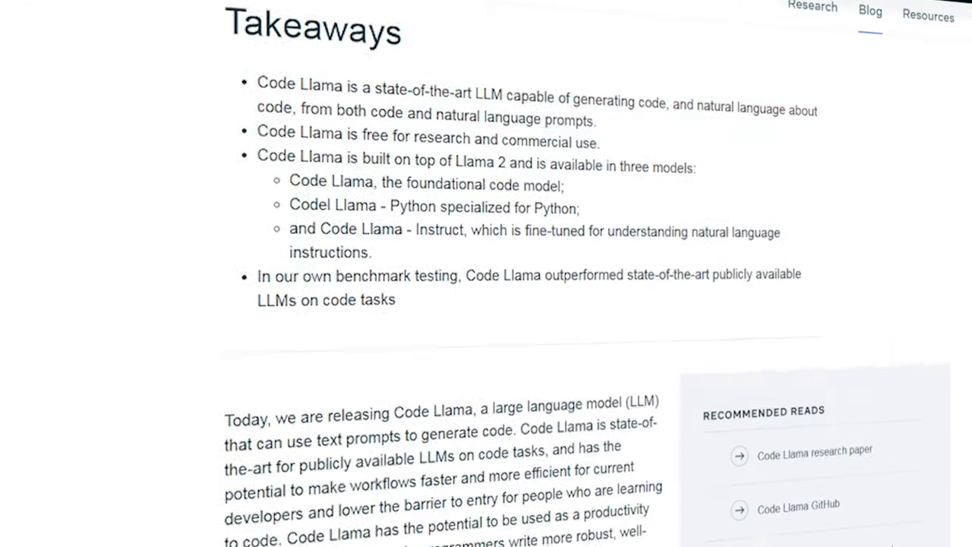
Scroll past 'How Code Llama works' and model sizes to the Python and Instruct paragraphs
scroll(down, 3)
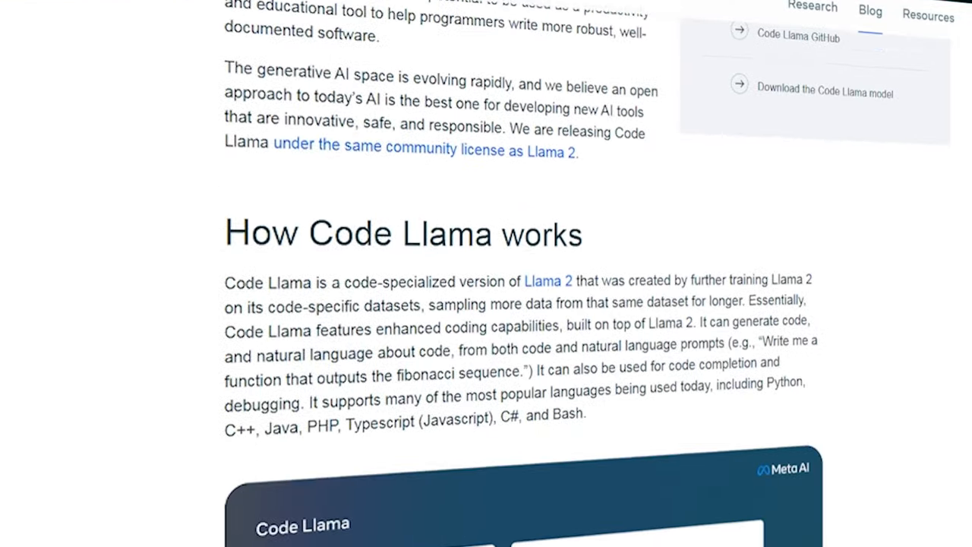
scroll(down, 3)
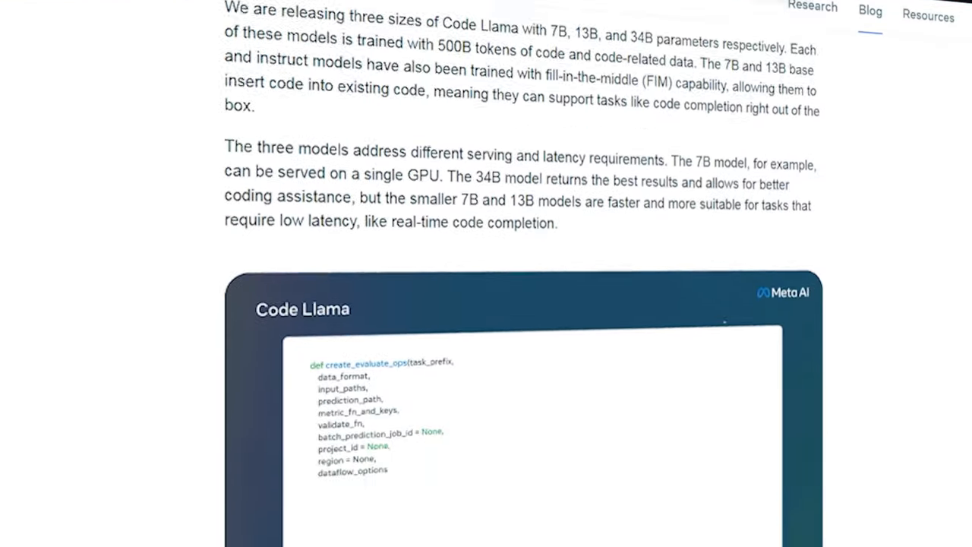
scroll(down, 3)
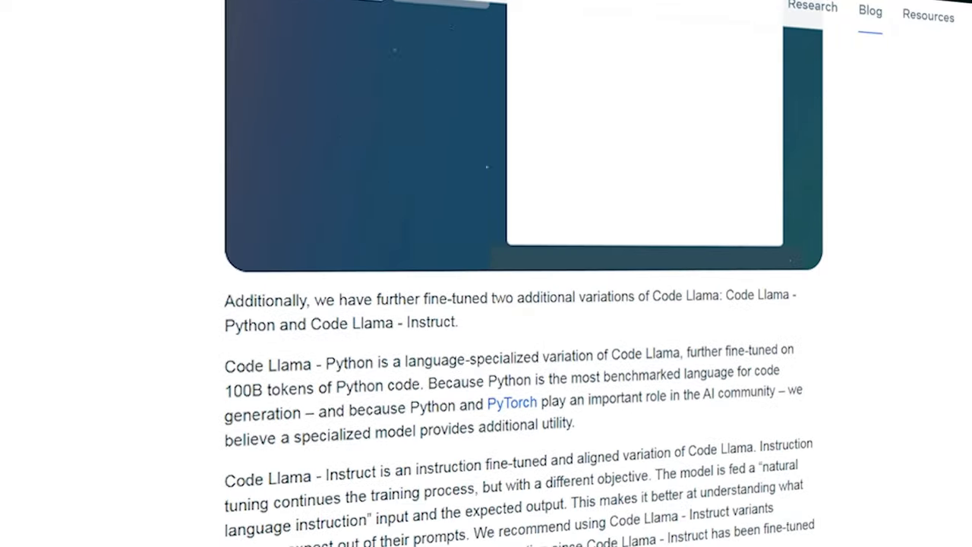